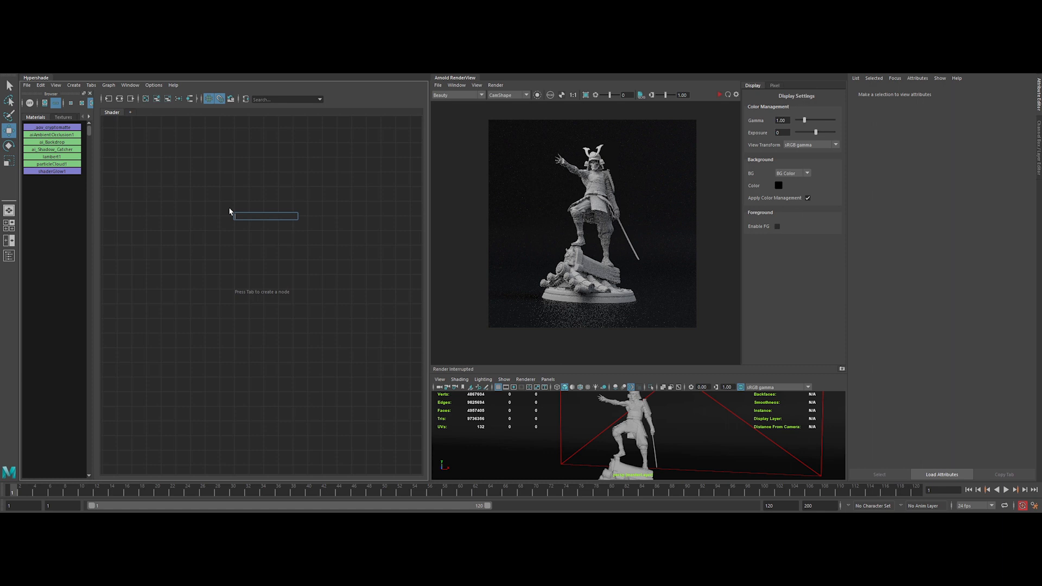
Create an aiToon shader for the samurai figurine and tint it green.
type("aitoon_pixel")
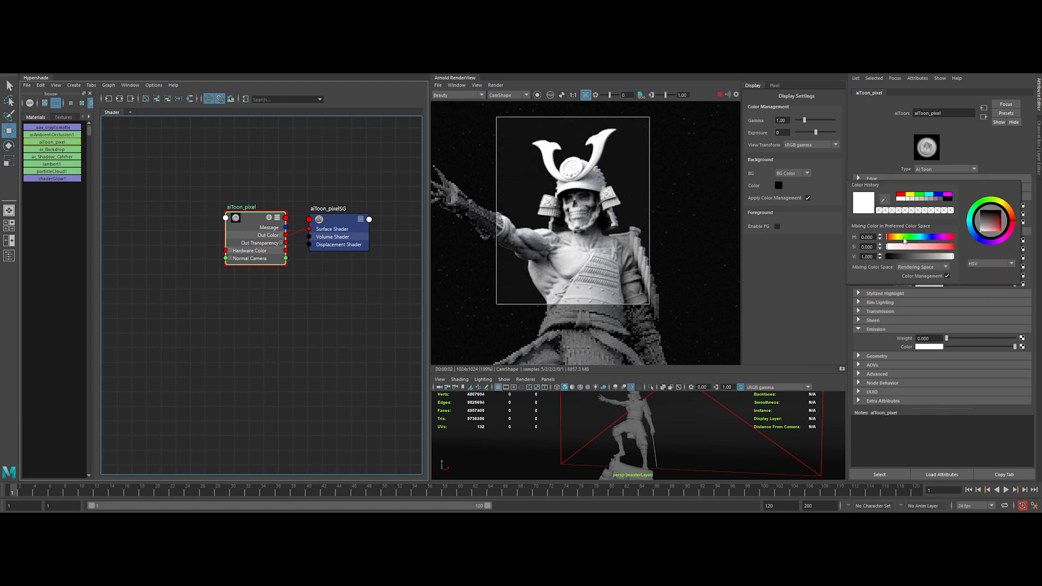
left_click(986, 232)
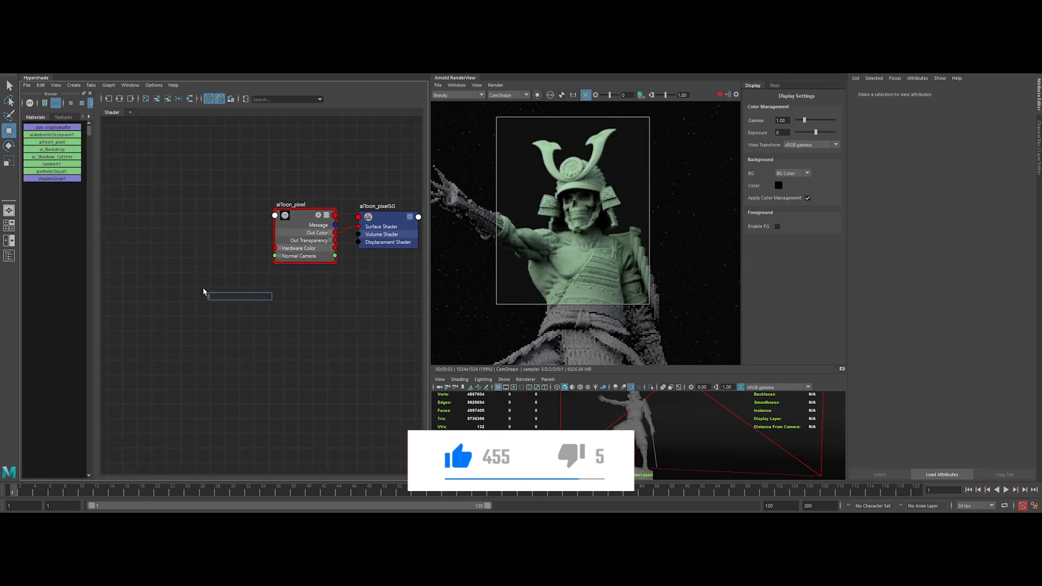
Add an aiRampRgb node with no interpolation and a green ramp colour.
type("airamp")
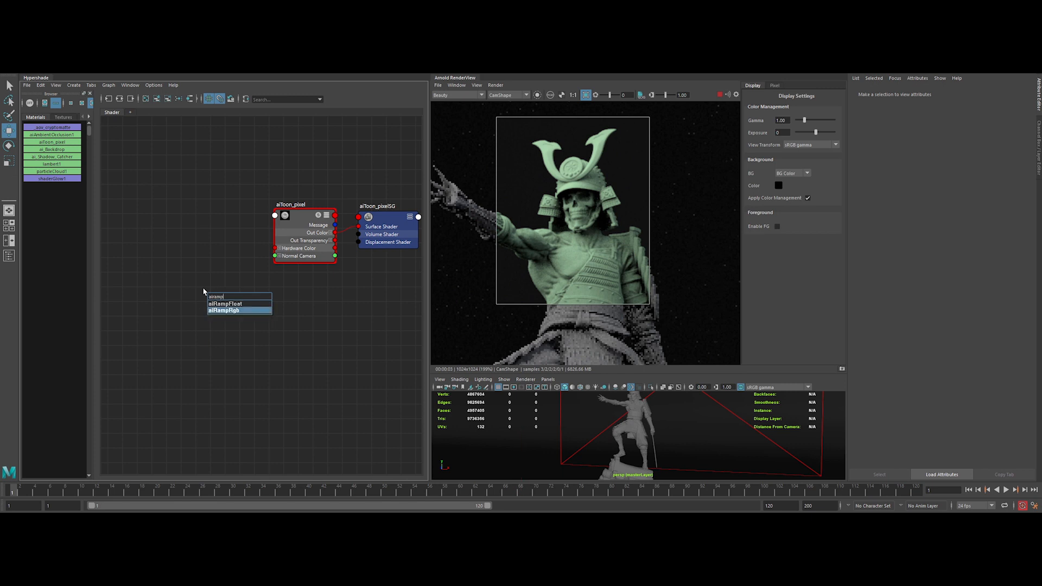
left_click(225, 311)
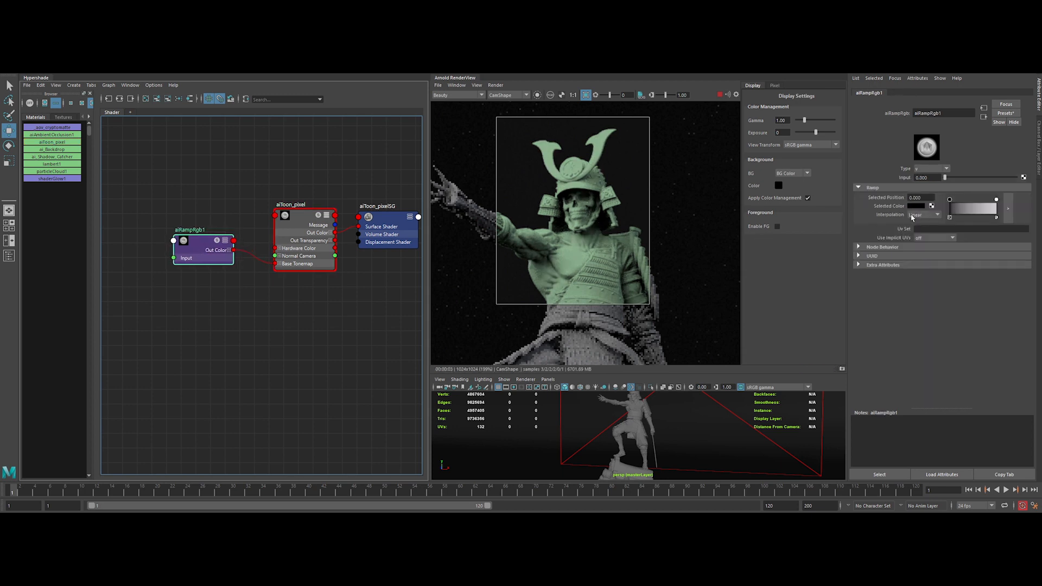
left_click(922, 214)
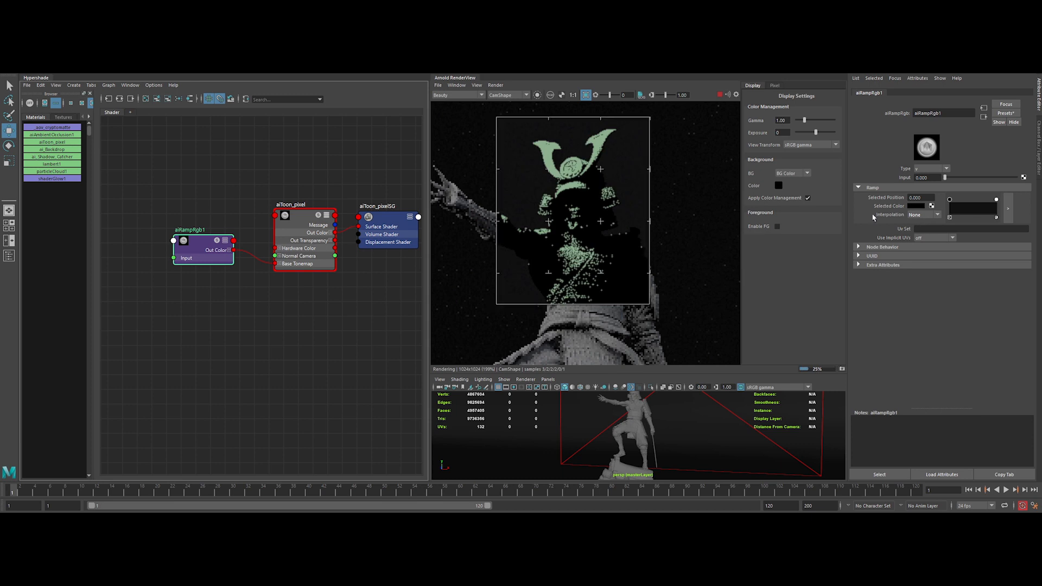
left_click(924, 214)
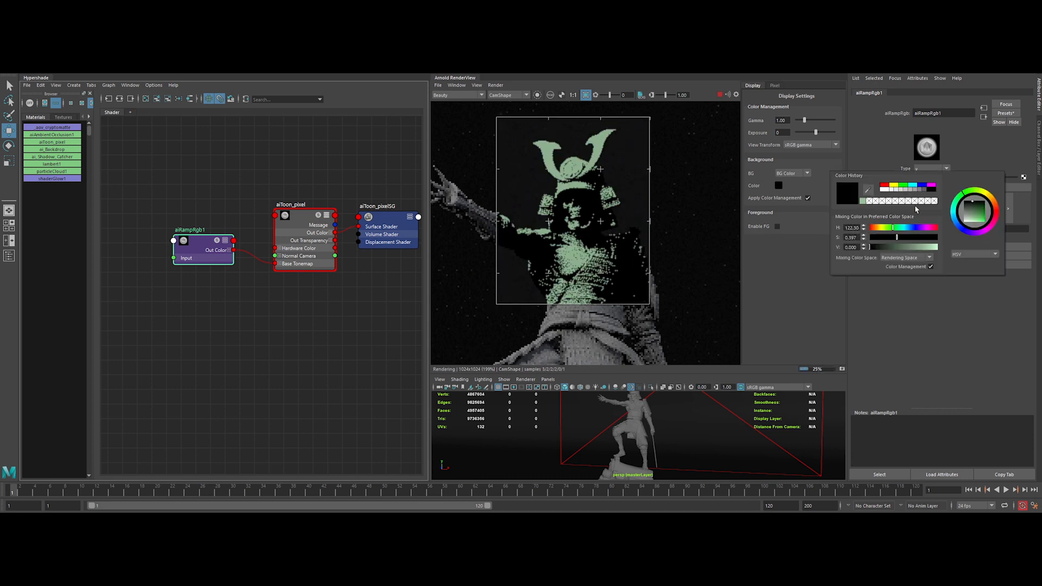
left_click_drag(877, 248, 887, 247)
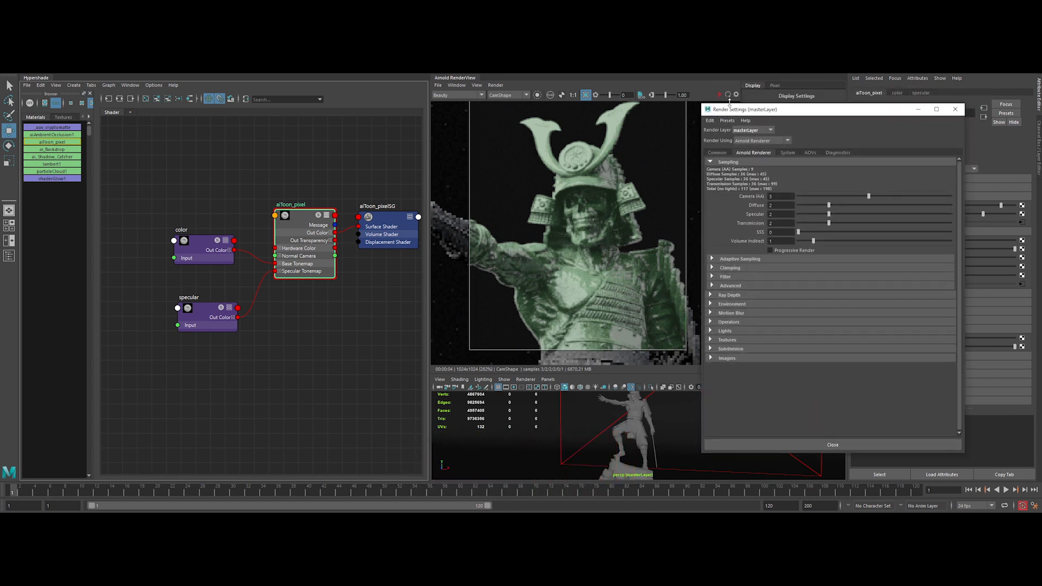
Raise the Arnold Camera (AA) sampling in Render Settings.
left_click(781, 196)
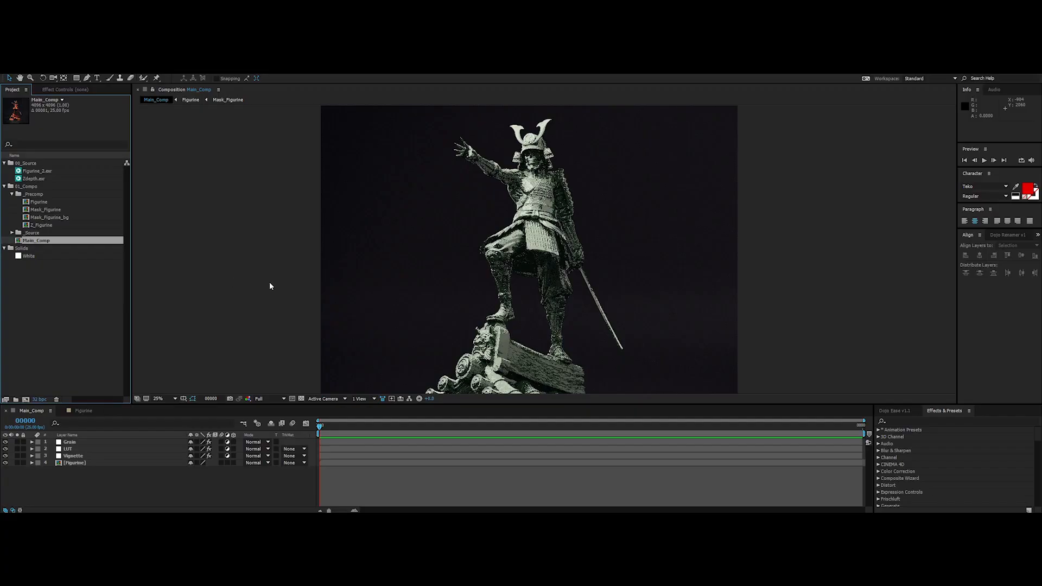
In the Figurine comp, set Tritone midtones to orange and keep highlights white.
left_click(157, 399)
type("tritone")
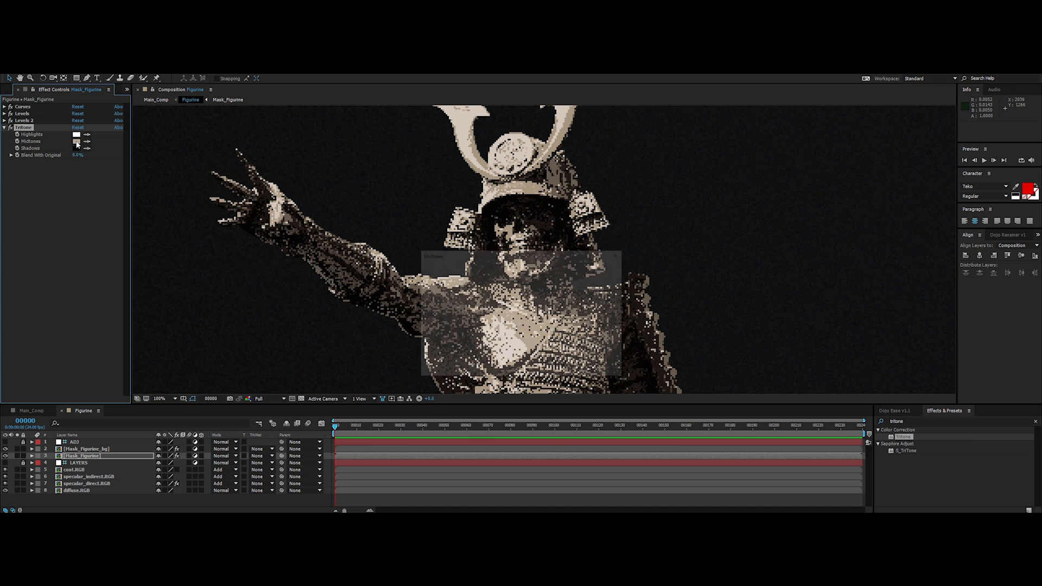
left_click(76, 141)
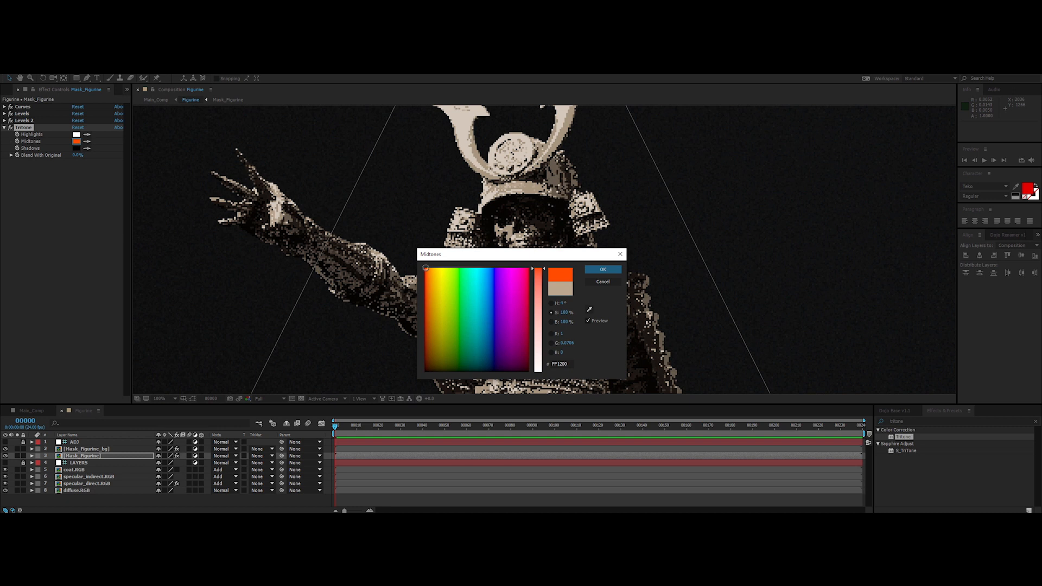
left_click(601, 269)
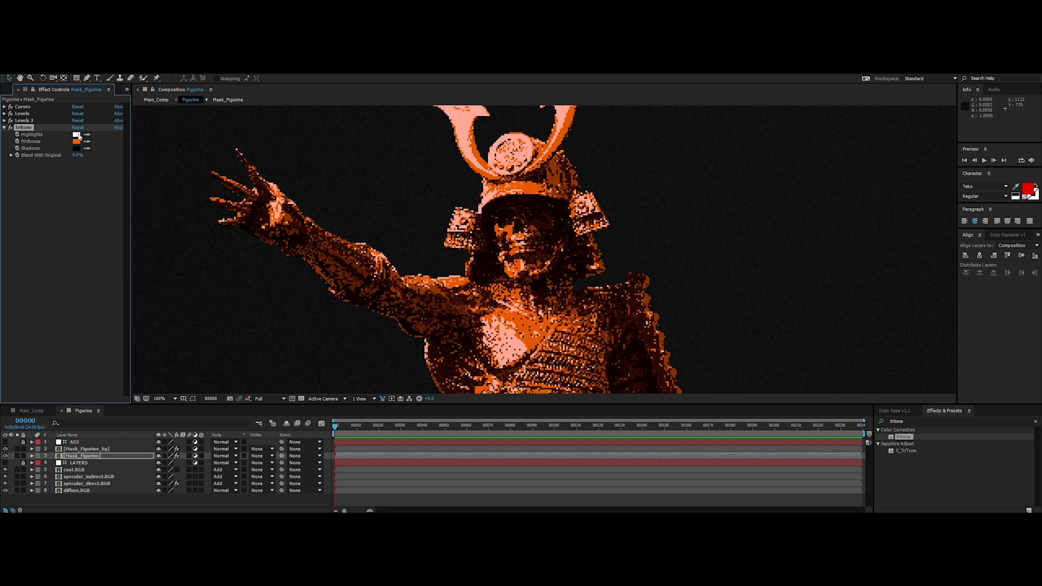
left_click(76, 136)
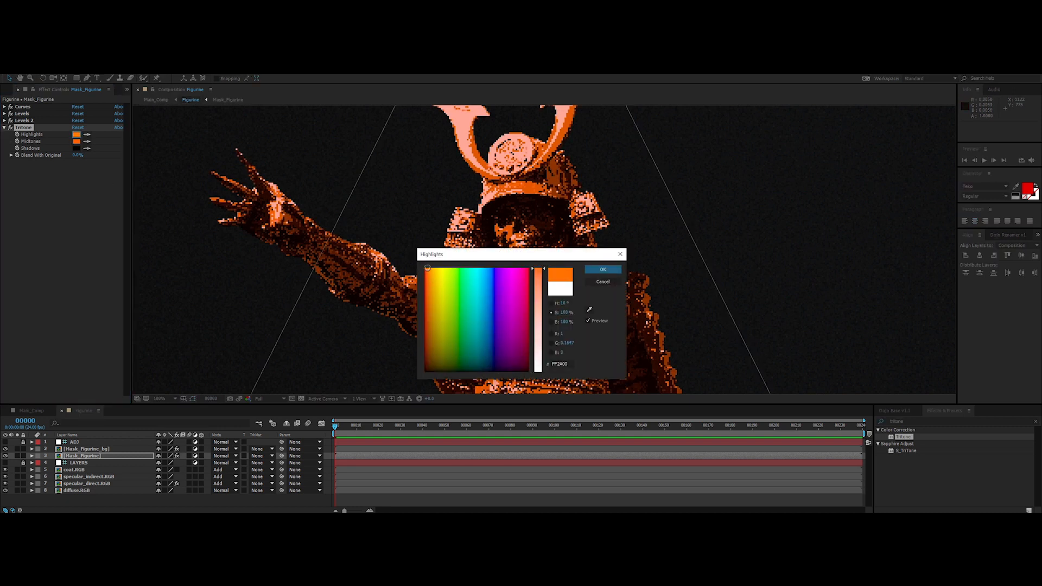
left_click(602, 269)
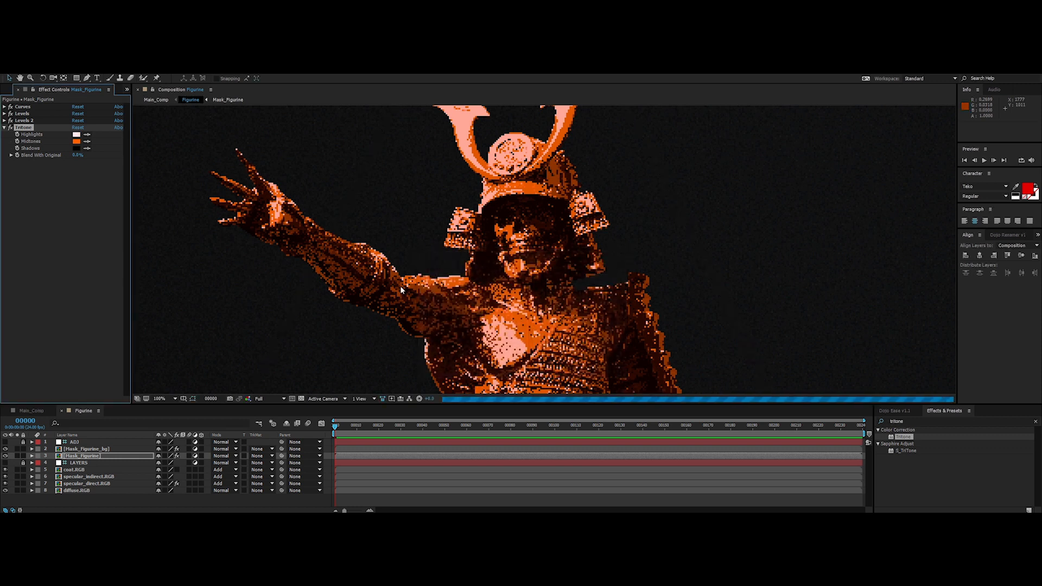